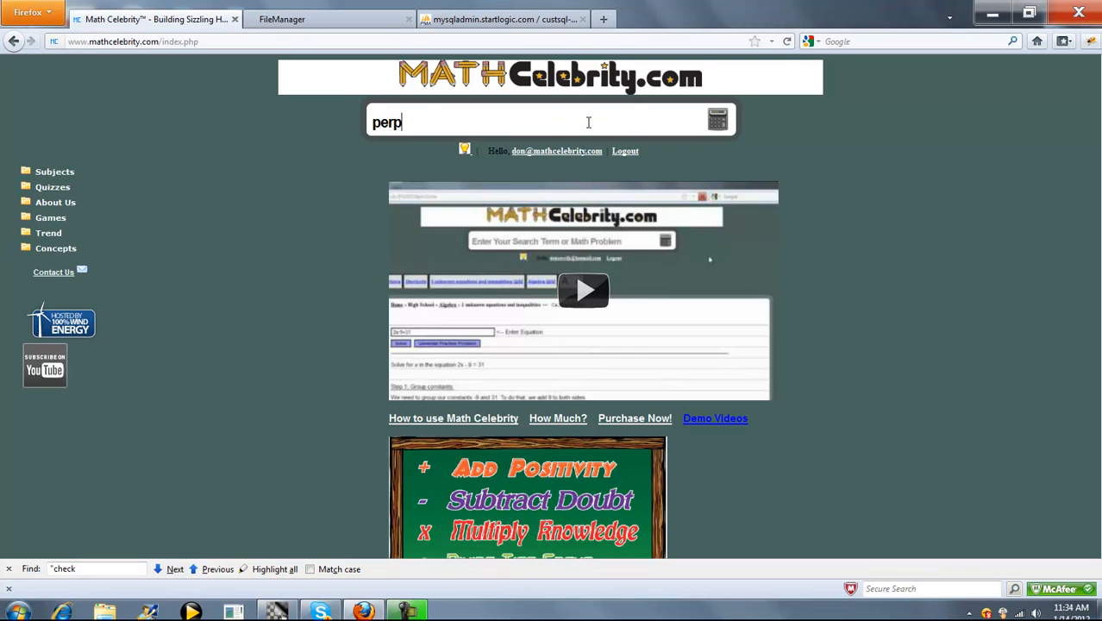
Step: Search for 'perpetuity' and pick it from the suggestions to list the perpetuity tools
text(e)
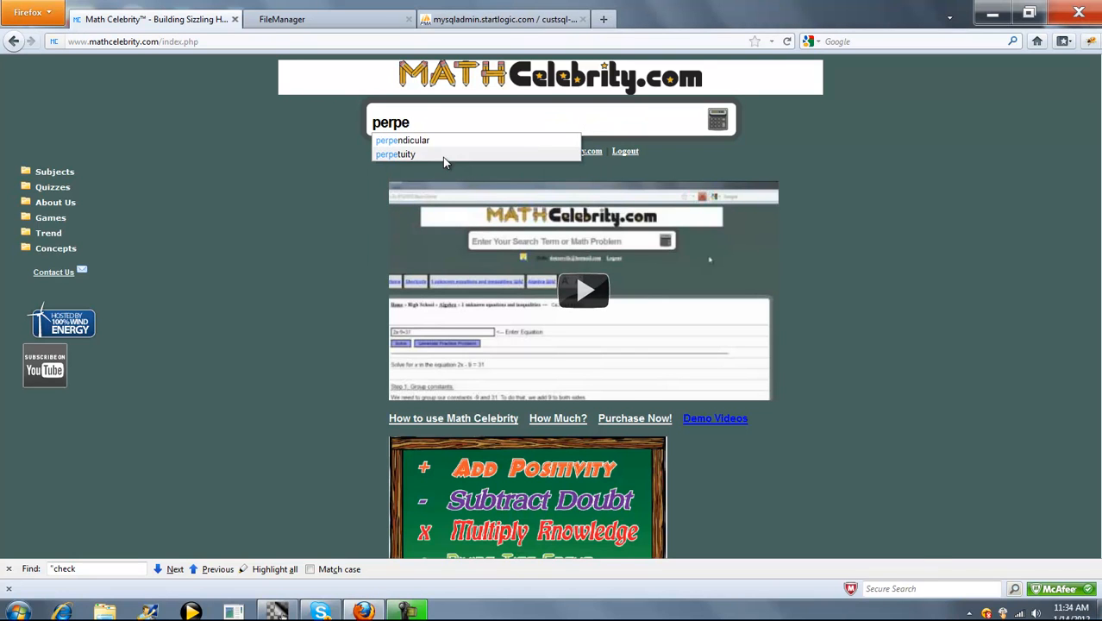
click(396, 154)
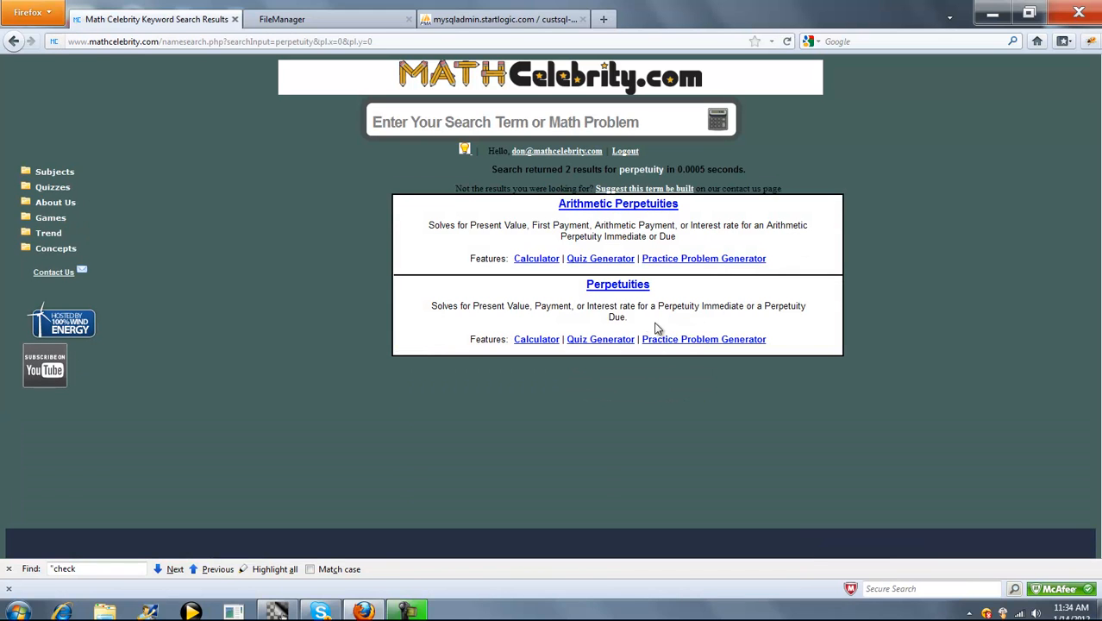
mouse_move(594, 325)
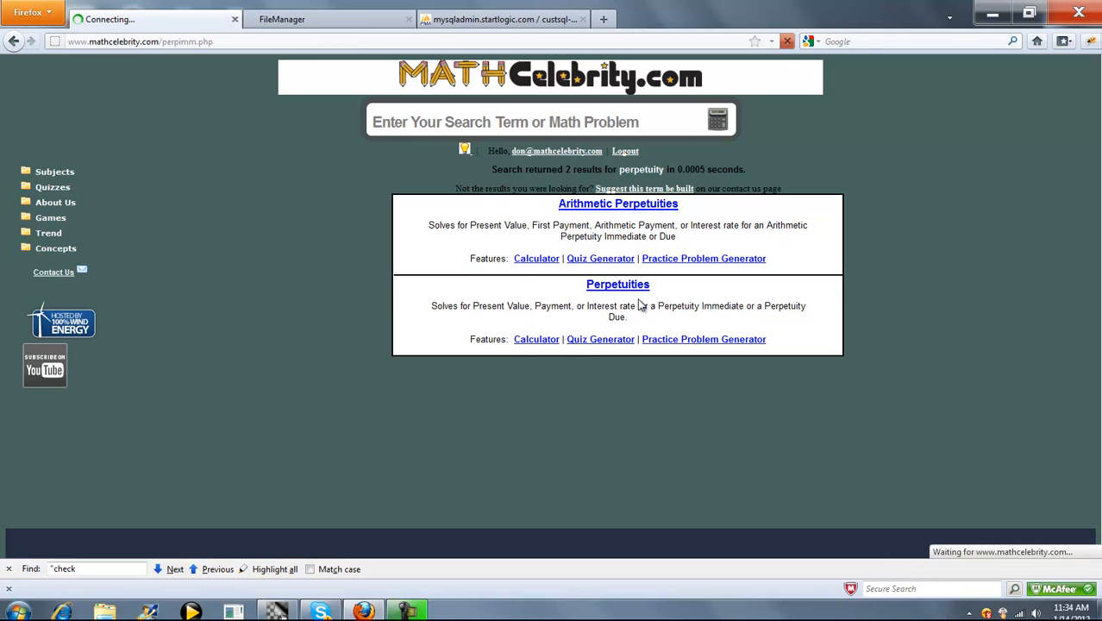
Step: Load the Perpetuities calculator with Payment 200, Rate 5, toggling Due then back to Immediate
click(536, 339)
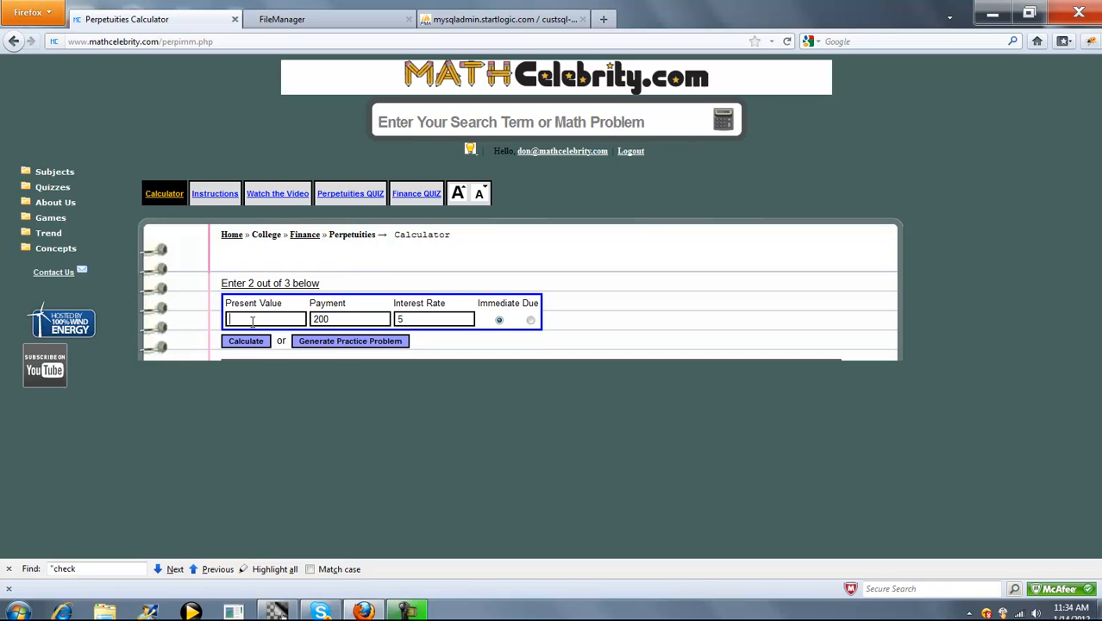
mouse_move(612, 387)
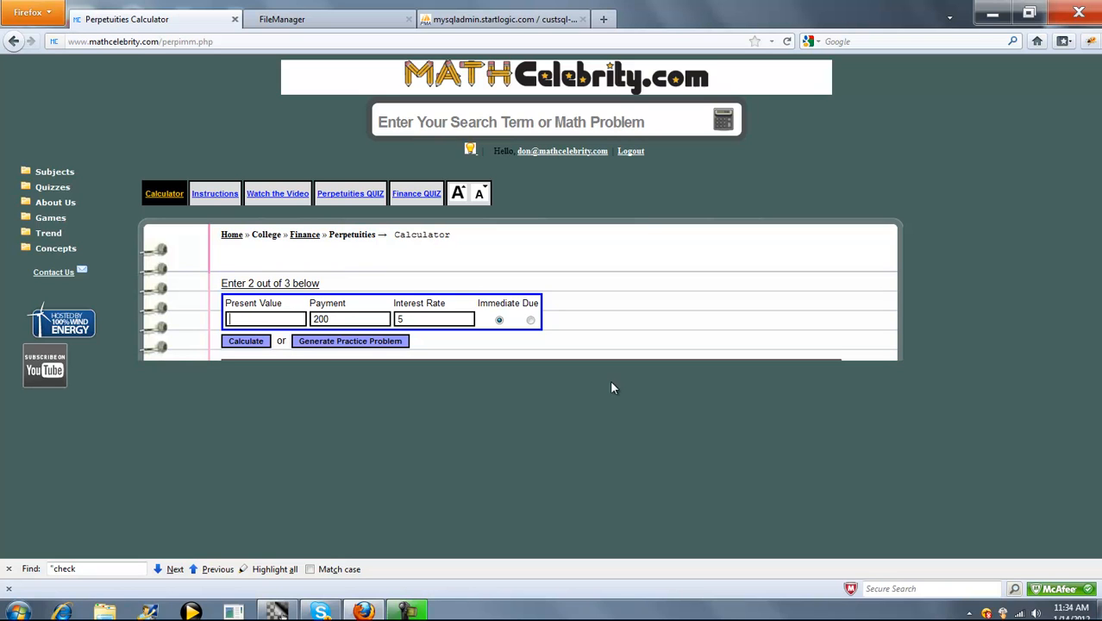
click(530, 320)
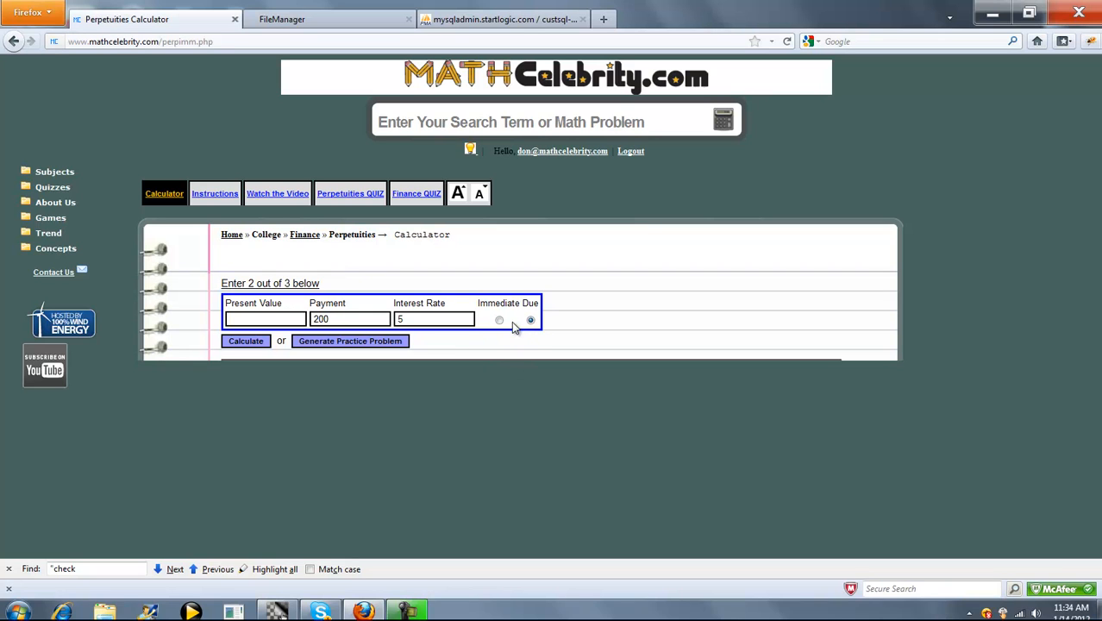
click(499, 319)
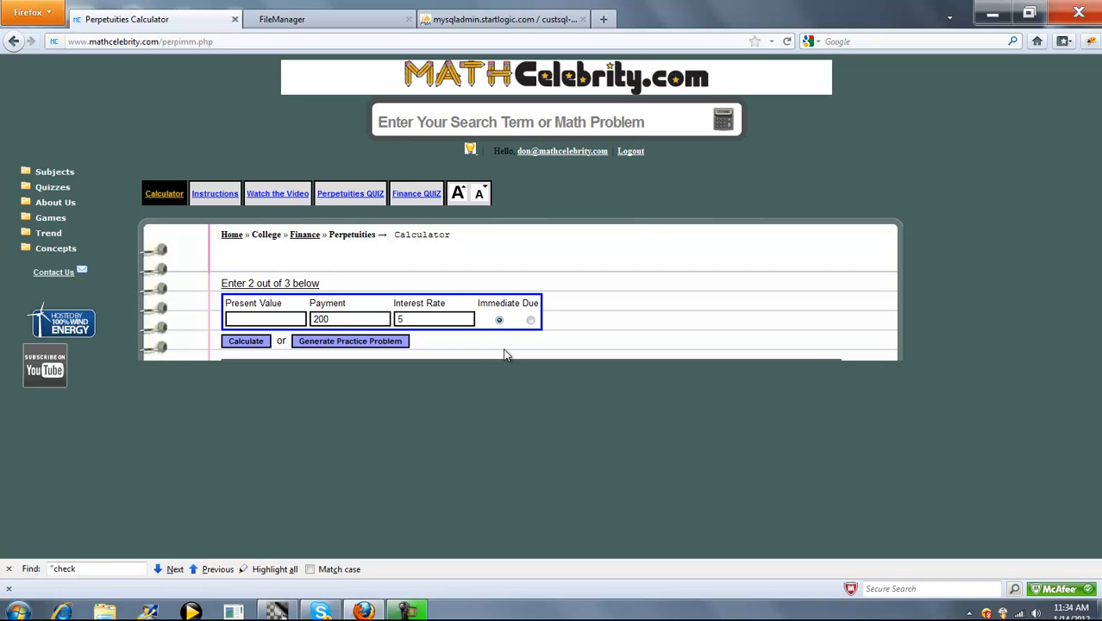
mouse_move(349, 340)
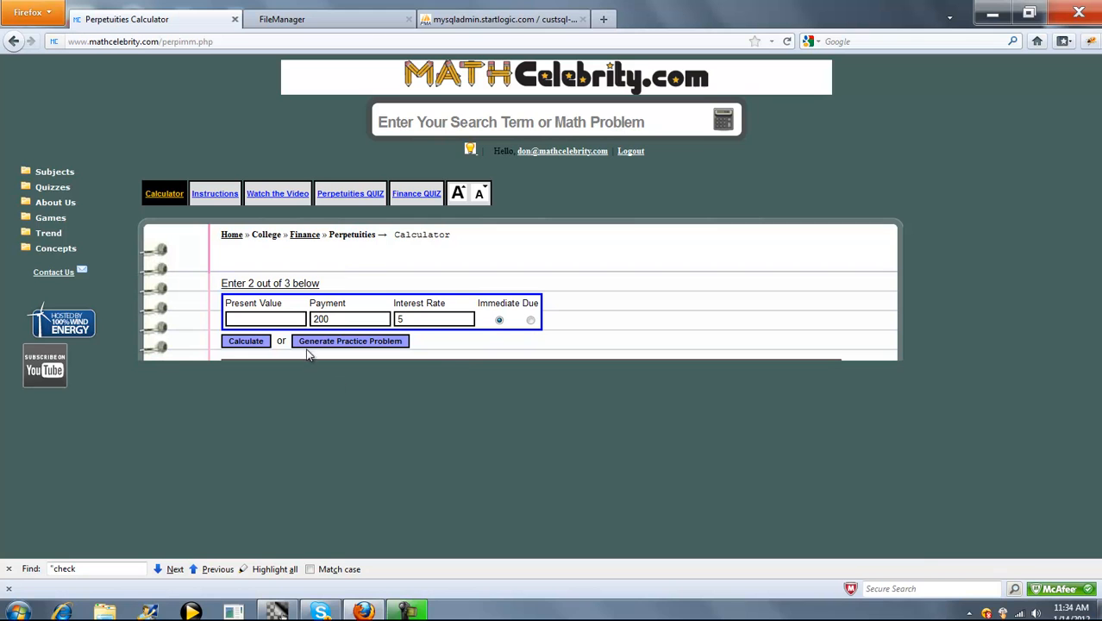
Step: Solve the perpetuity immediate present value: PV = 200/0.05 = 4000
click(245, 341)
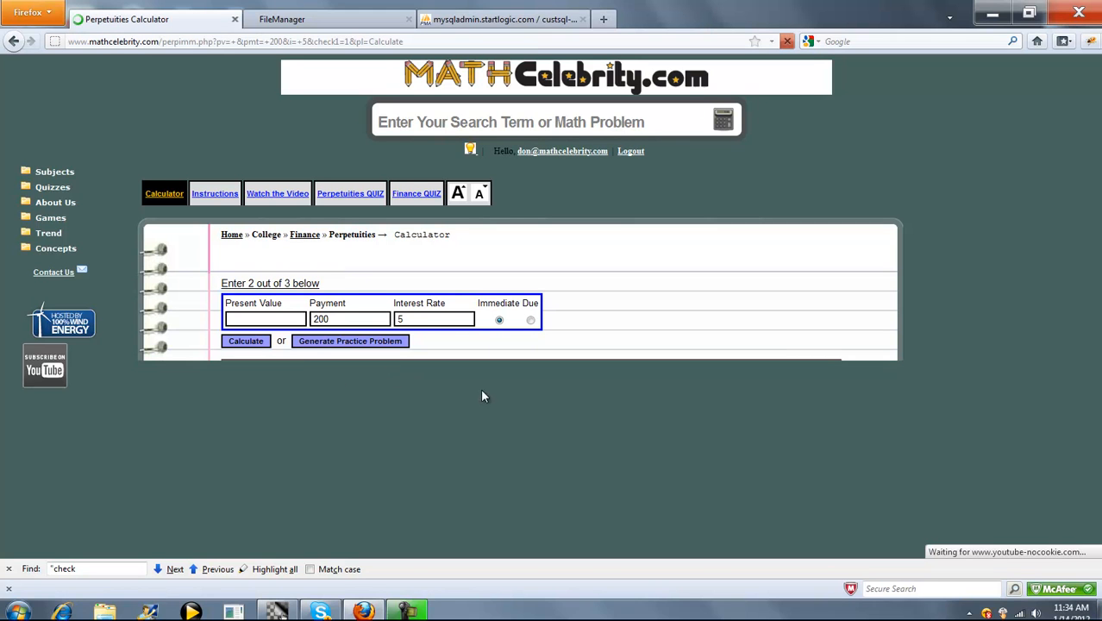
click(246, 341)
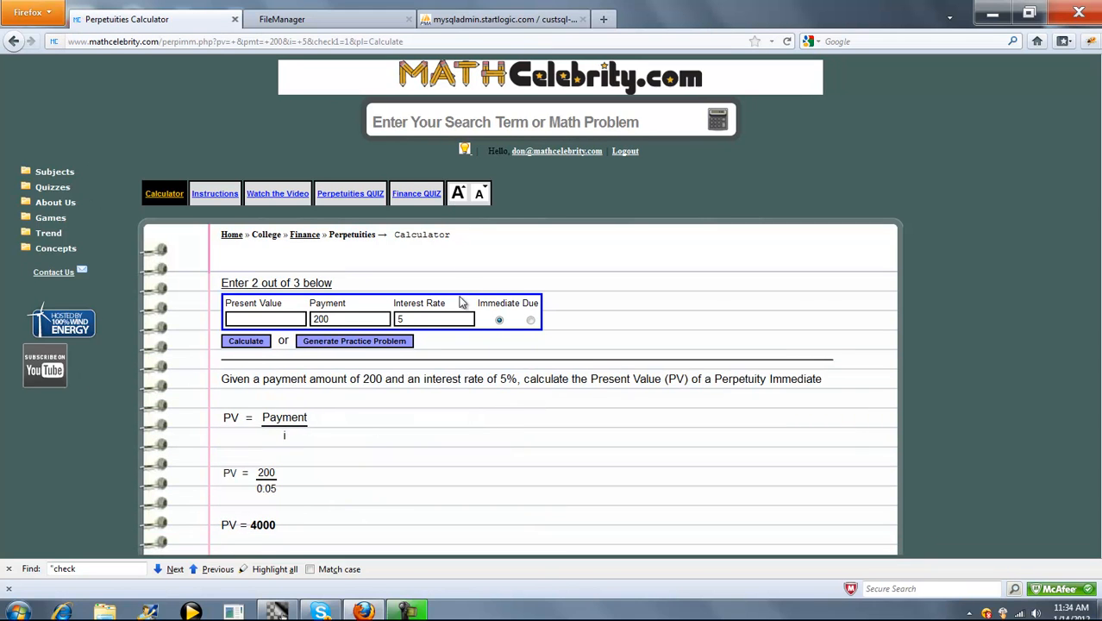
scroll(down, 3)
text(4000)
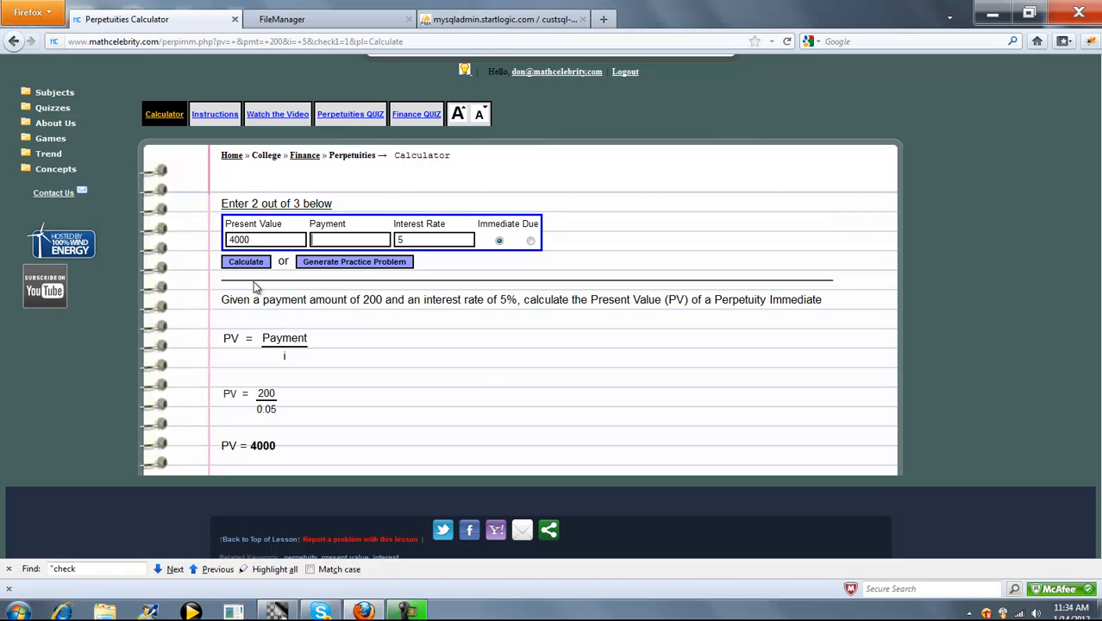
Step: Solve the perpetuity immediate payment: Pmt = 4000 × 0.05 = 200
click(246, 262)
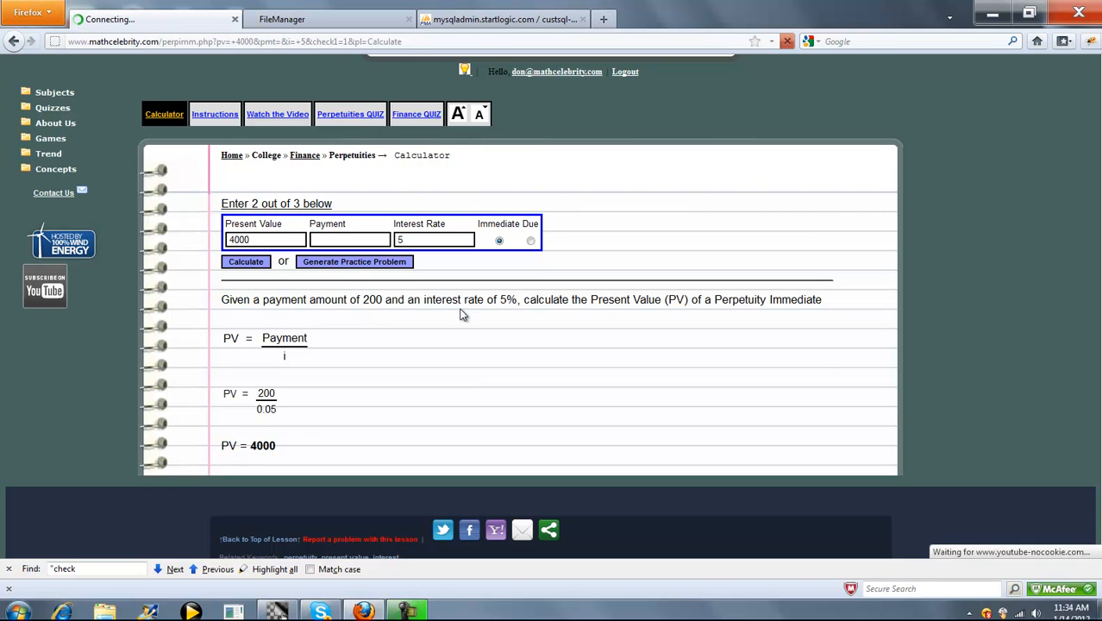
click(246, 261)
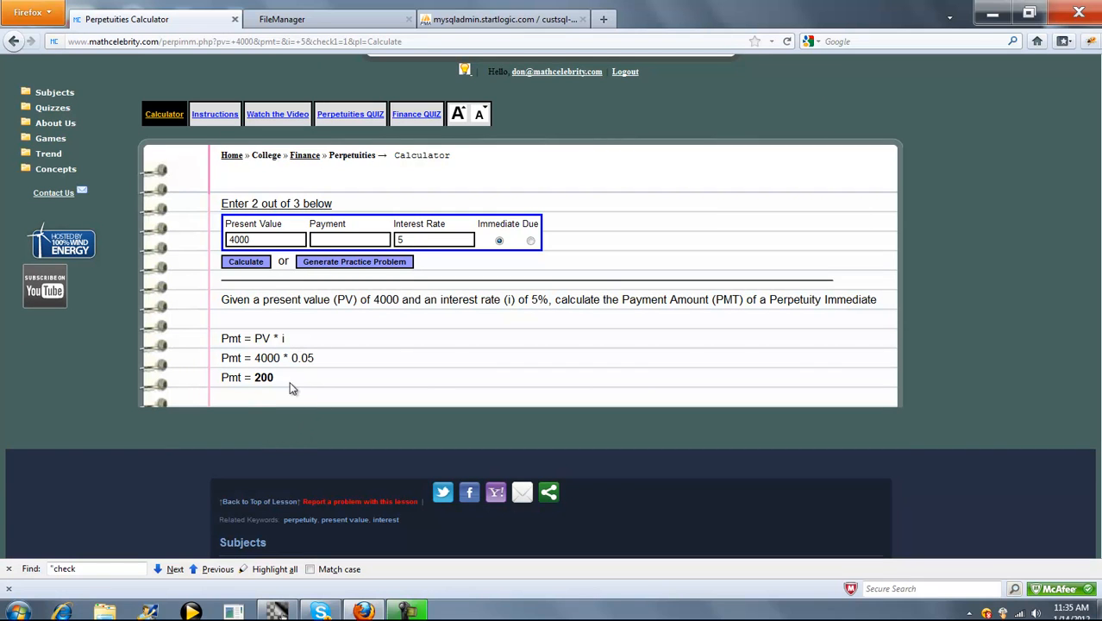
mouse_move(386, 319)
text(200)
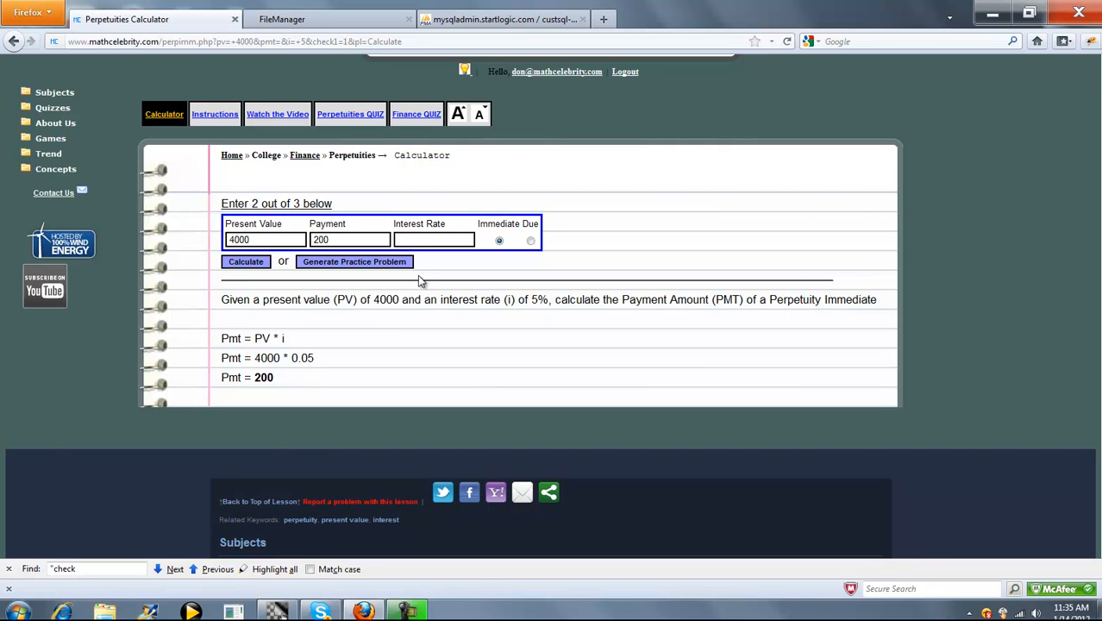
Step: Solve the interest rate i = 200/4000 = 5%, then re-enter Payment 200 and Rate 5 for a Due case
click(246, 261)
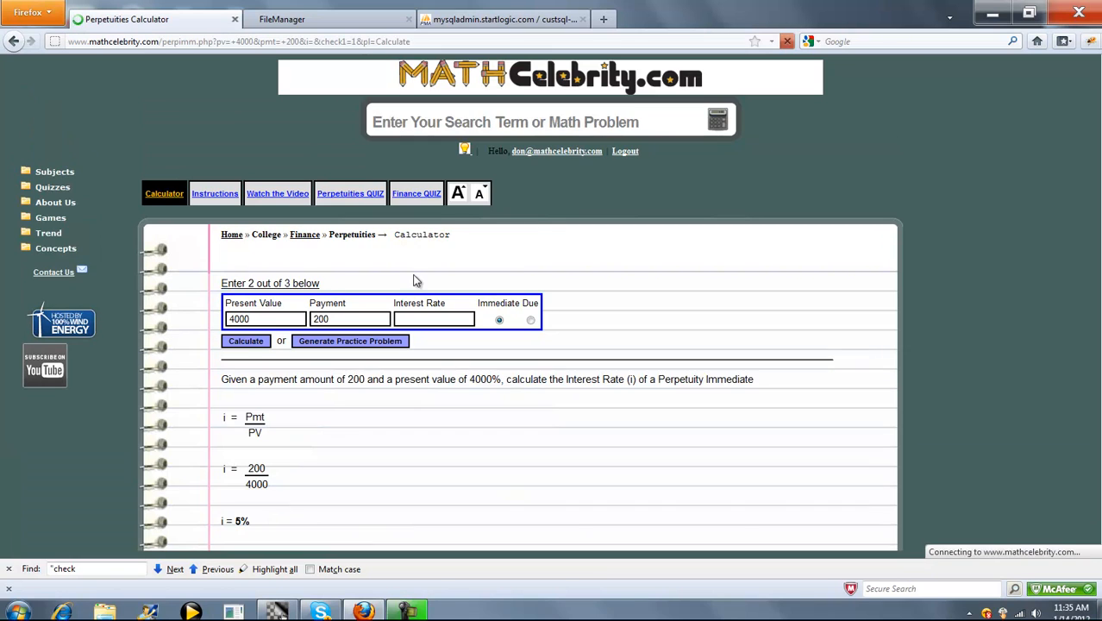
scroll(down, 3)
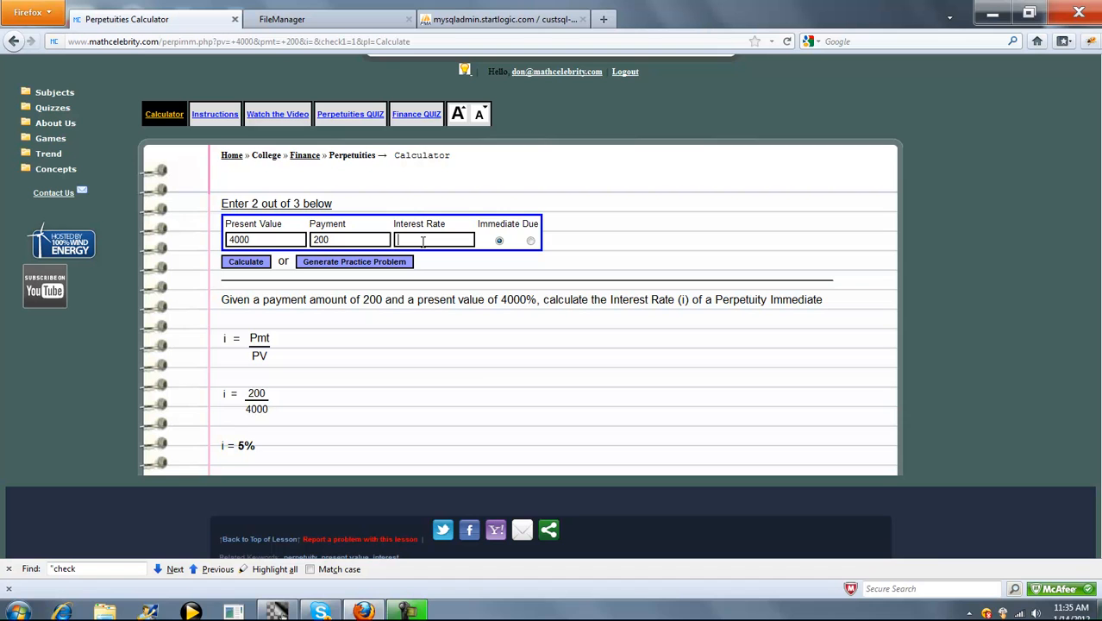
text(5)
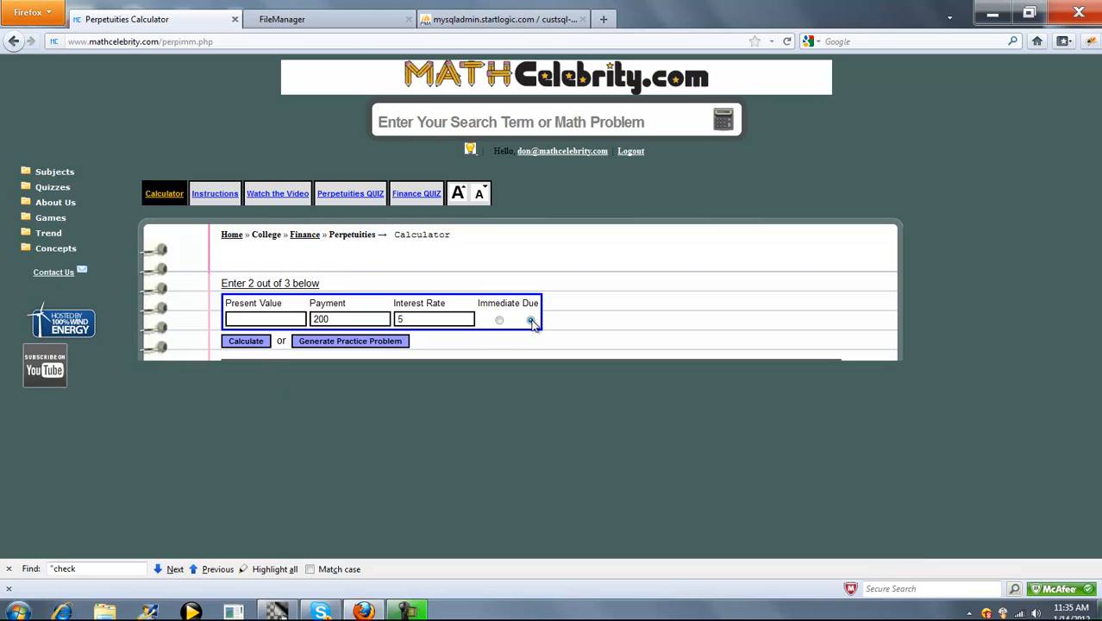
Step: Solve the perpetuity due present value: PV = 200×1.05/0.05 = 4200
click(246, 340)
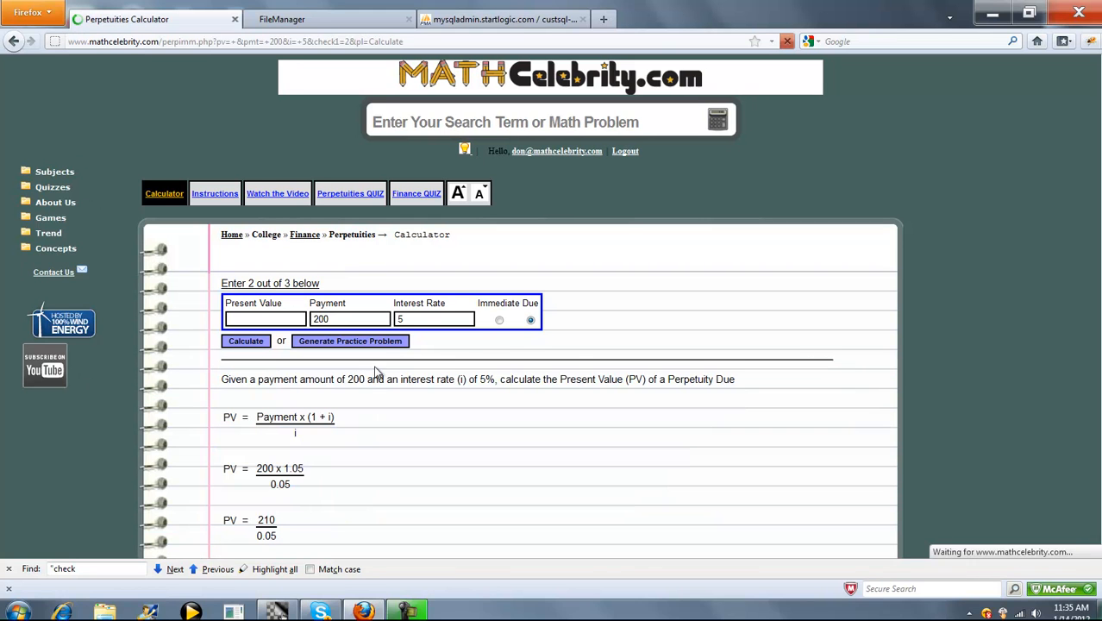
scroll(down, 3)
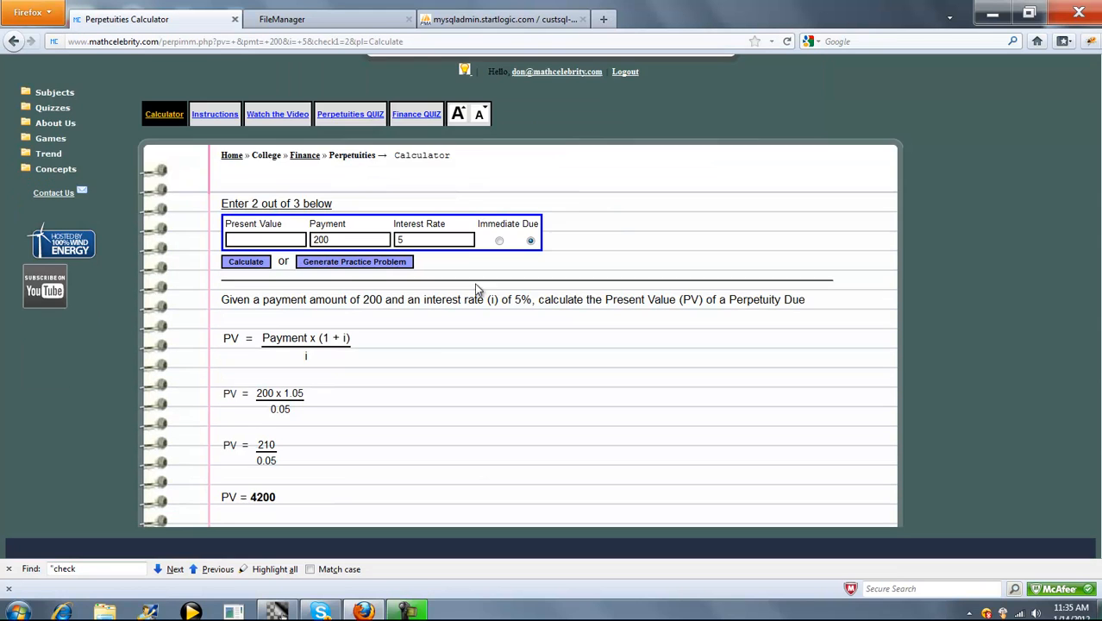
mouse_move(326, 368)
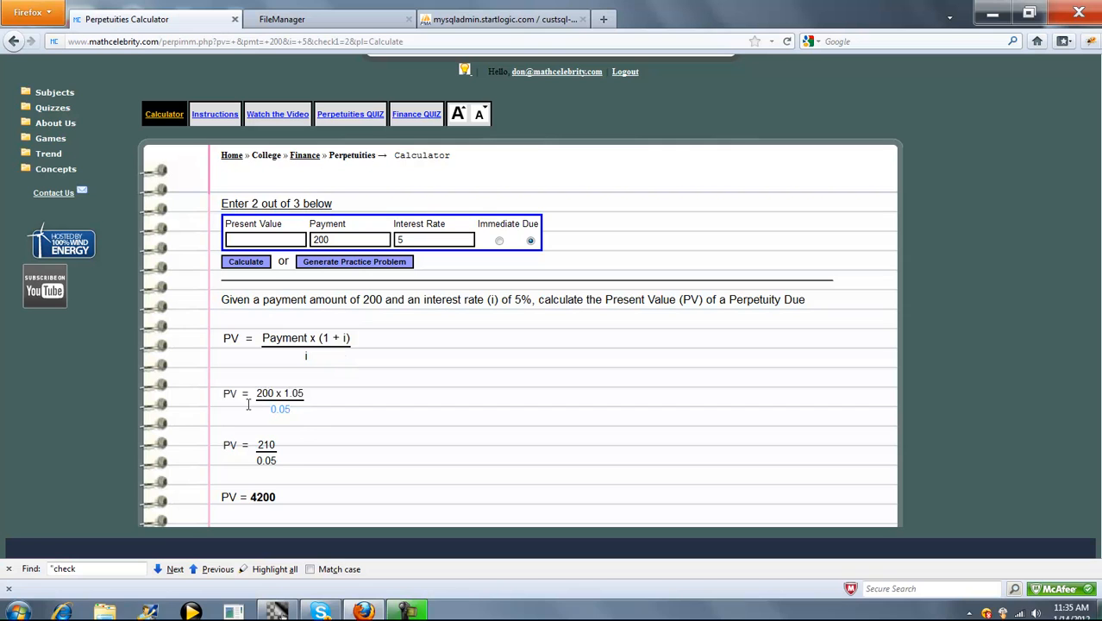
mouse_move(336, 449)
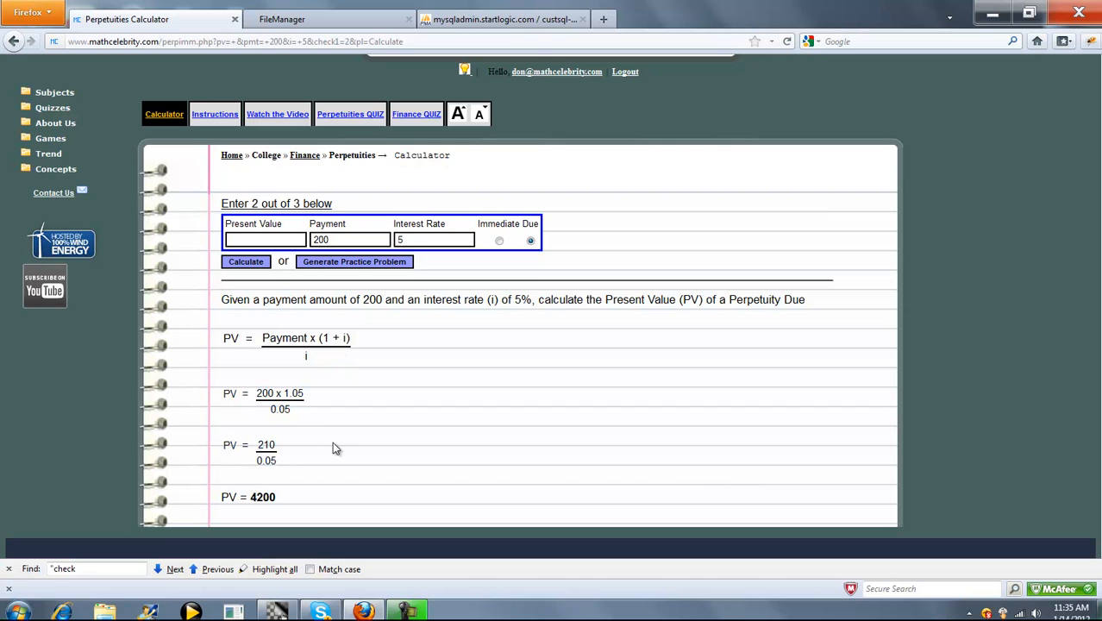
mouse_move(309, 470)
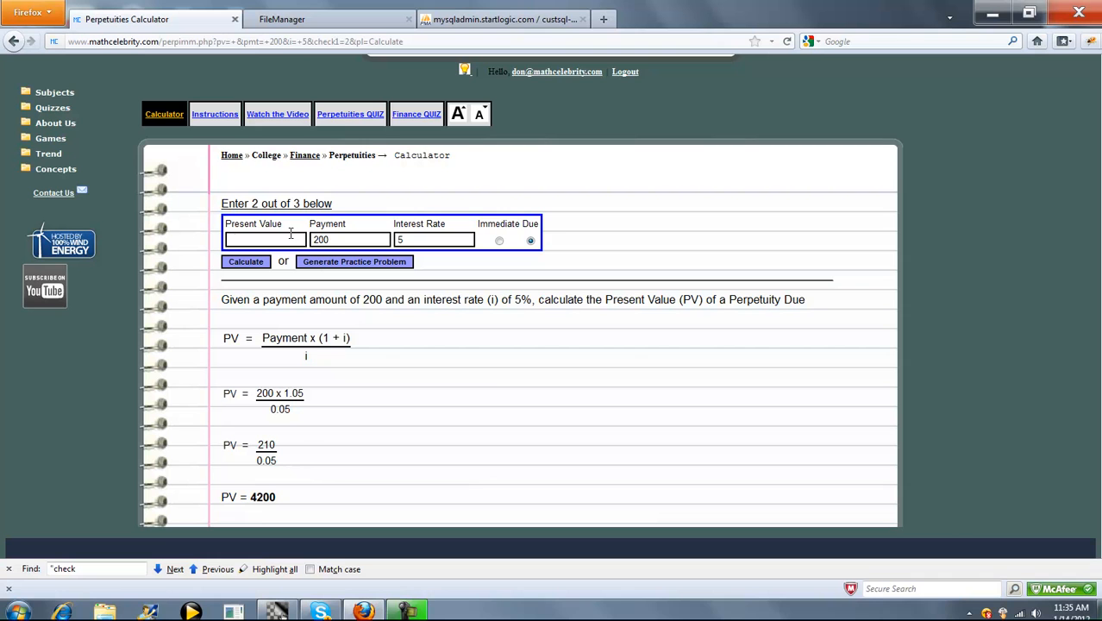
click(245, 262)
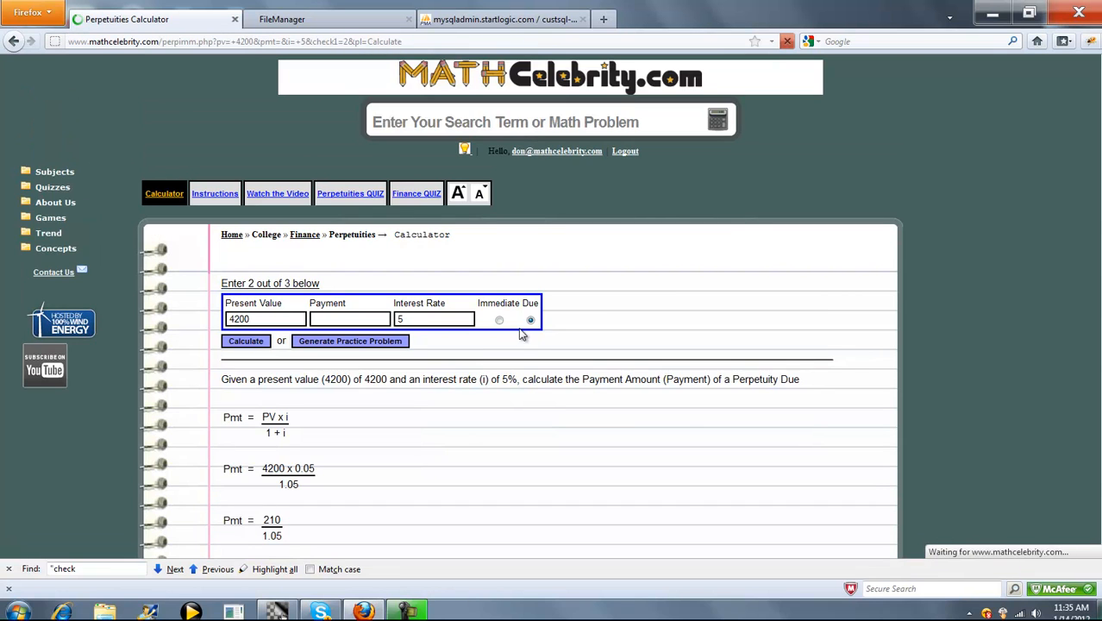
Step: Review the perpetuity due payment solution: Pmt = 4200×0.05/1.05 = 200
scroll(down, 3)
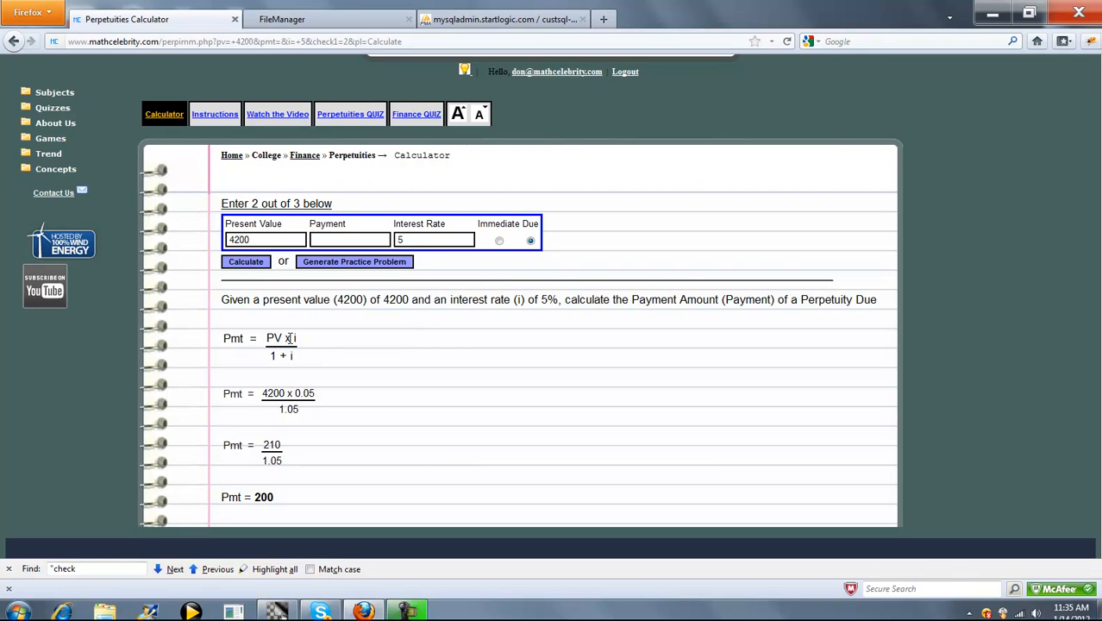
mouse_move(301, 406)
text(200)
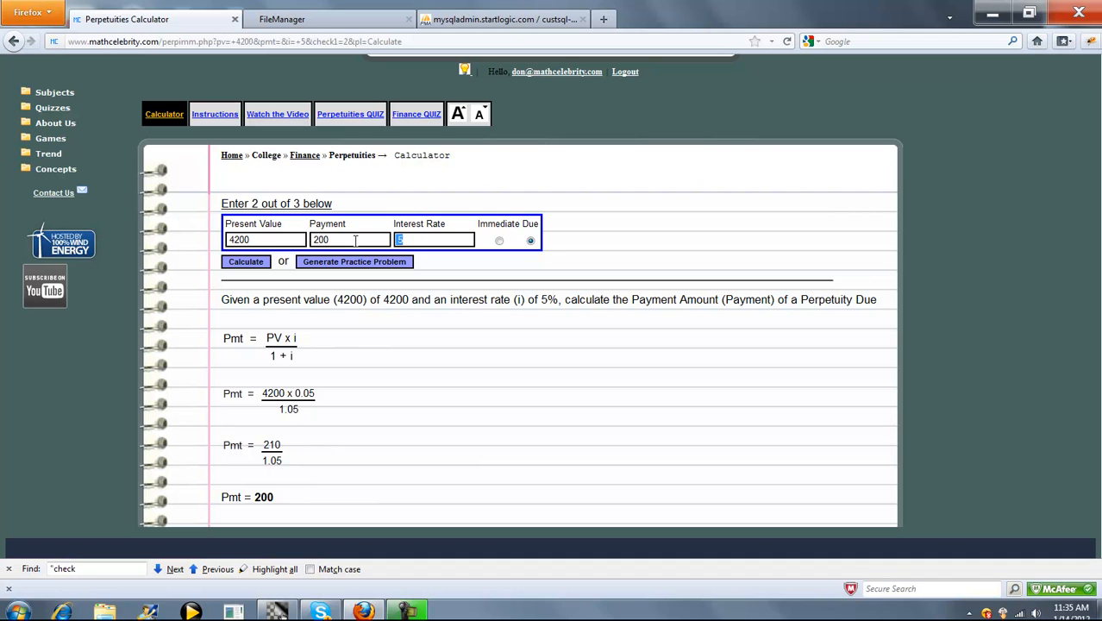
Step: Solve the perpetuity due interest rate: i = 200/(4200−200) = 5%
click(246, 262)
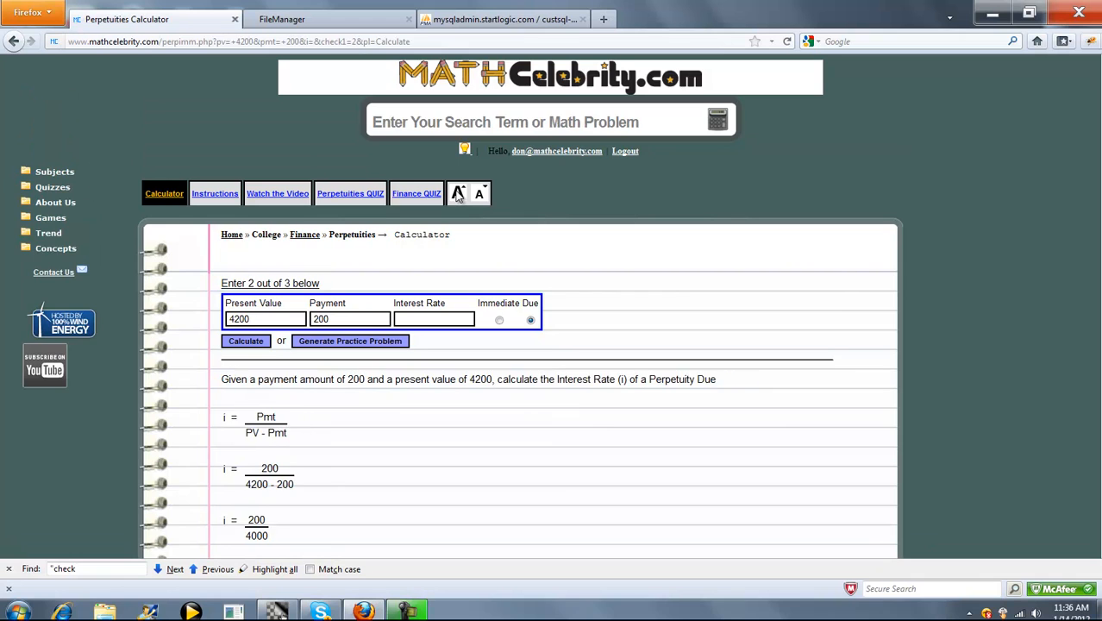
scroll(down, 3)
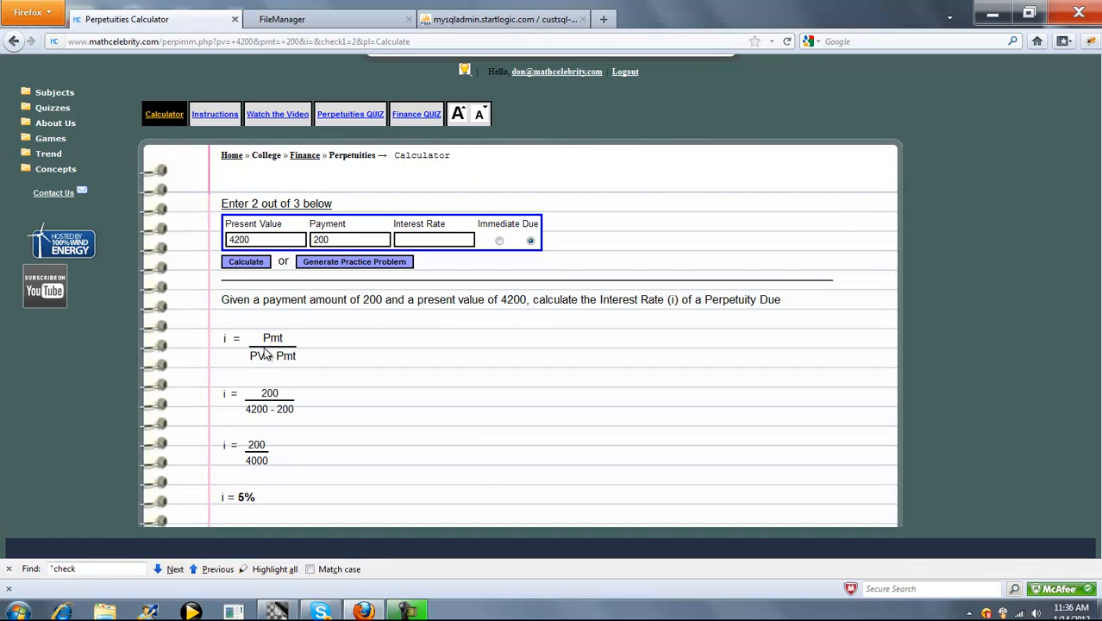
mouse_move(335, 364)
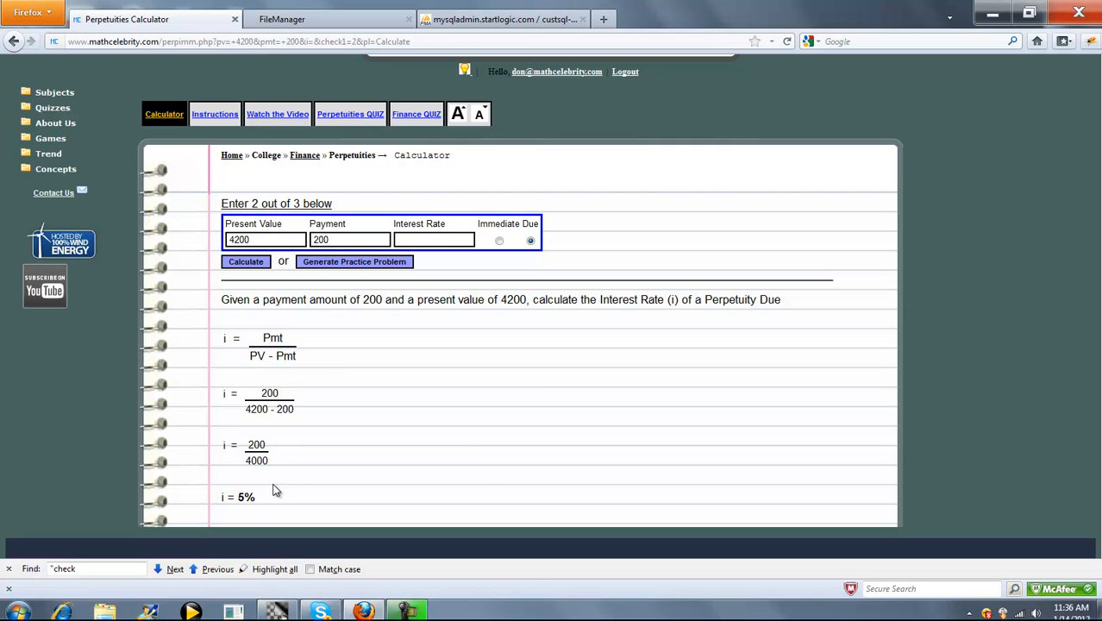
mouse_move(480, 384)
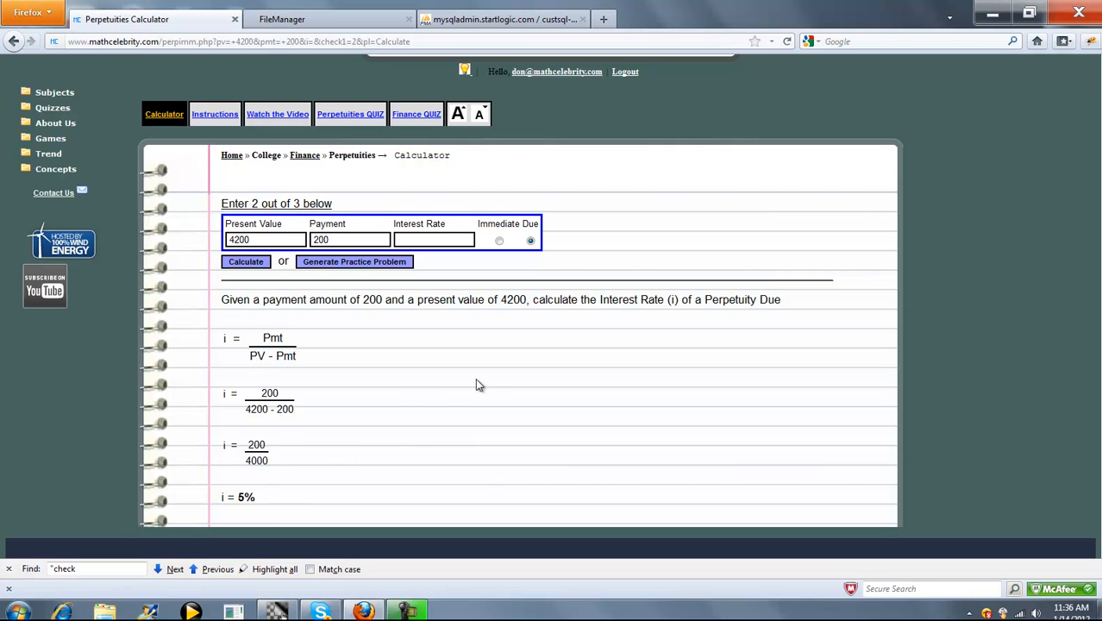
mouse_move(359, 365)
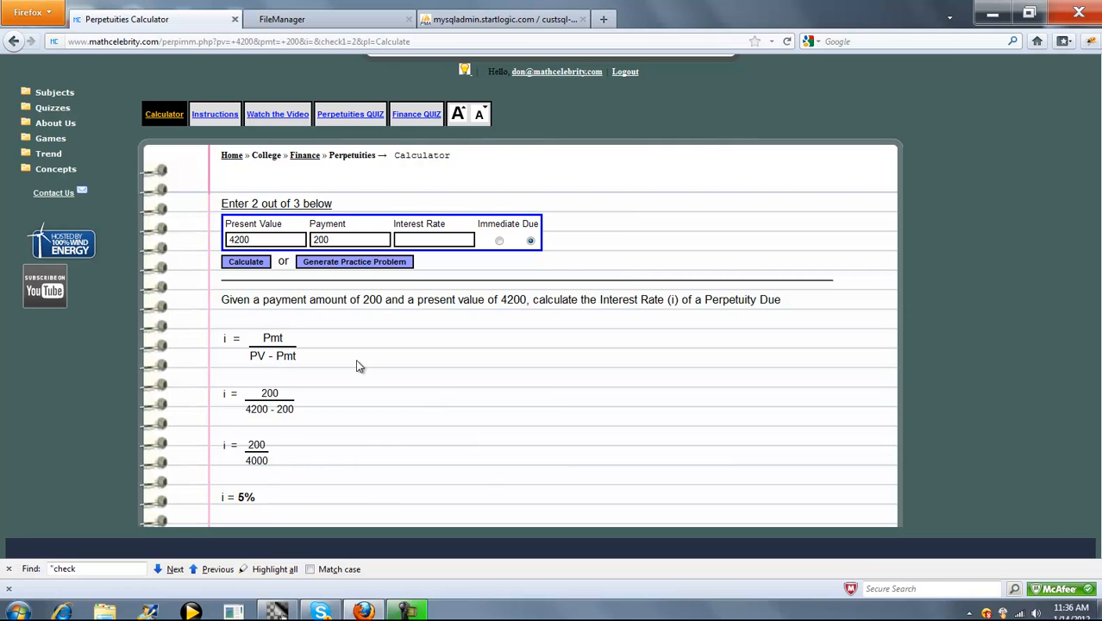
scroll(up, 3)
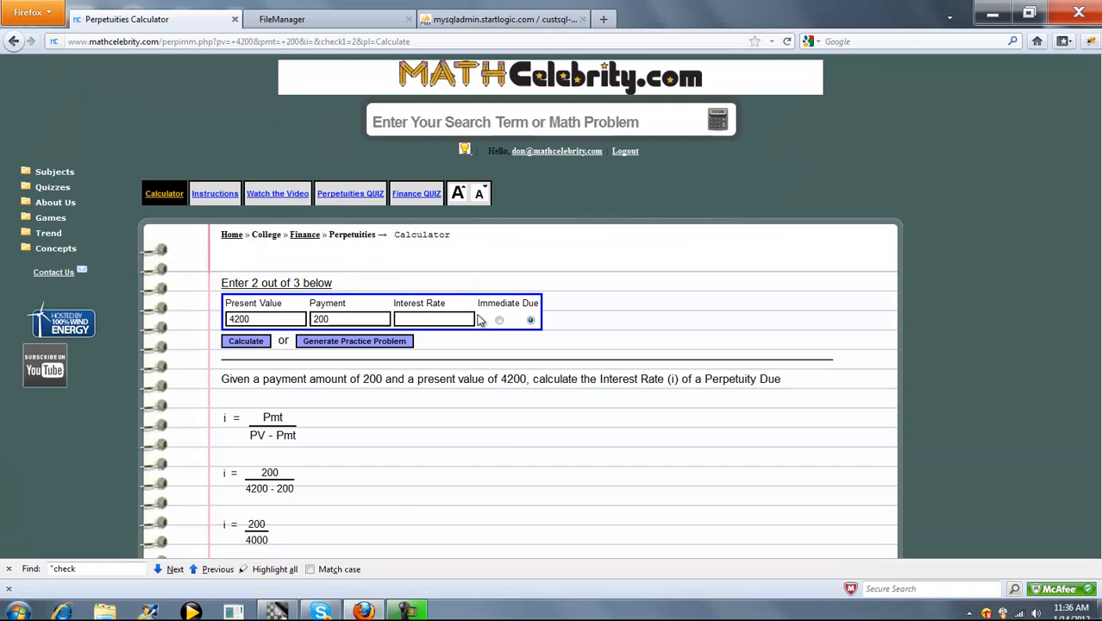
click(246, 340)
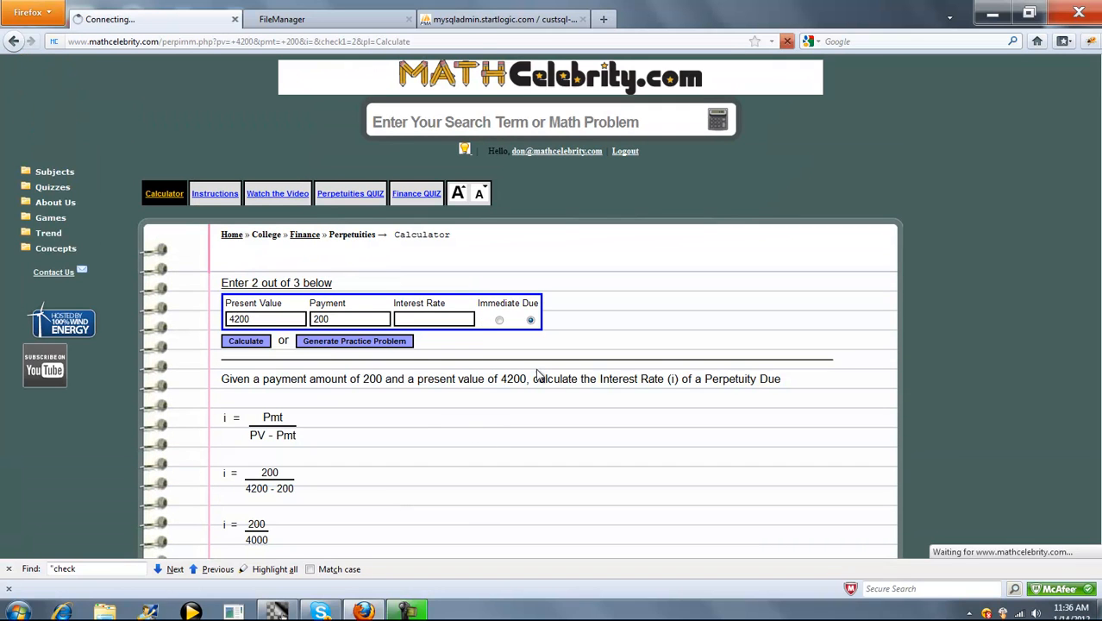
Step: Generate practice problems, ending with present value of a perpetuity immediate paying 259 at 3%
click(353, 340)
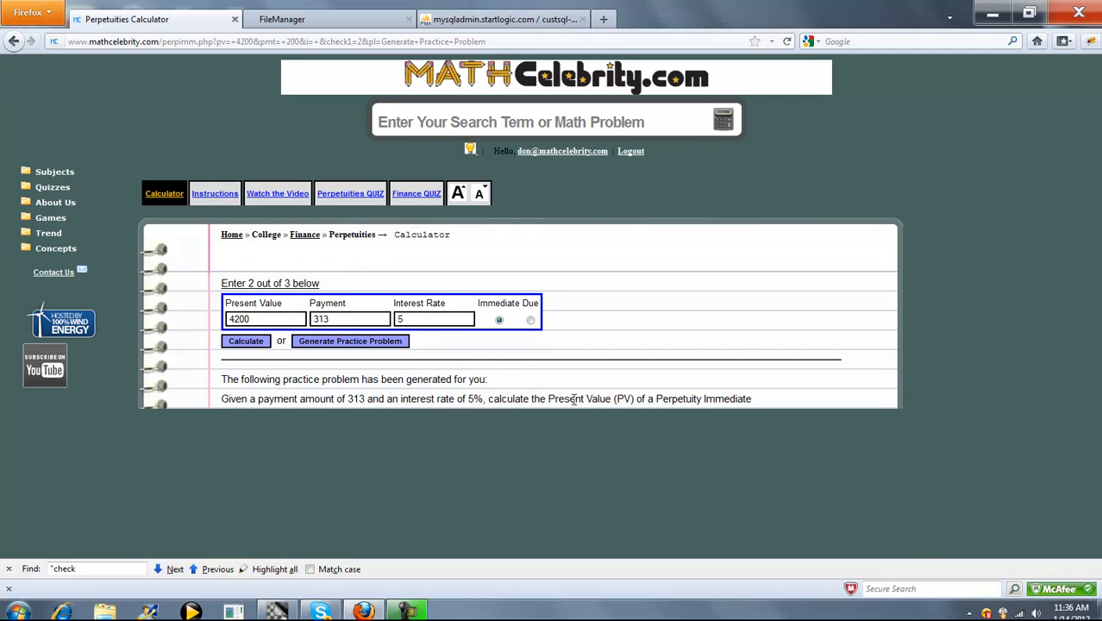
click(350, 341)
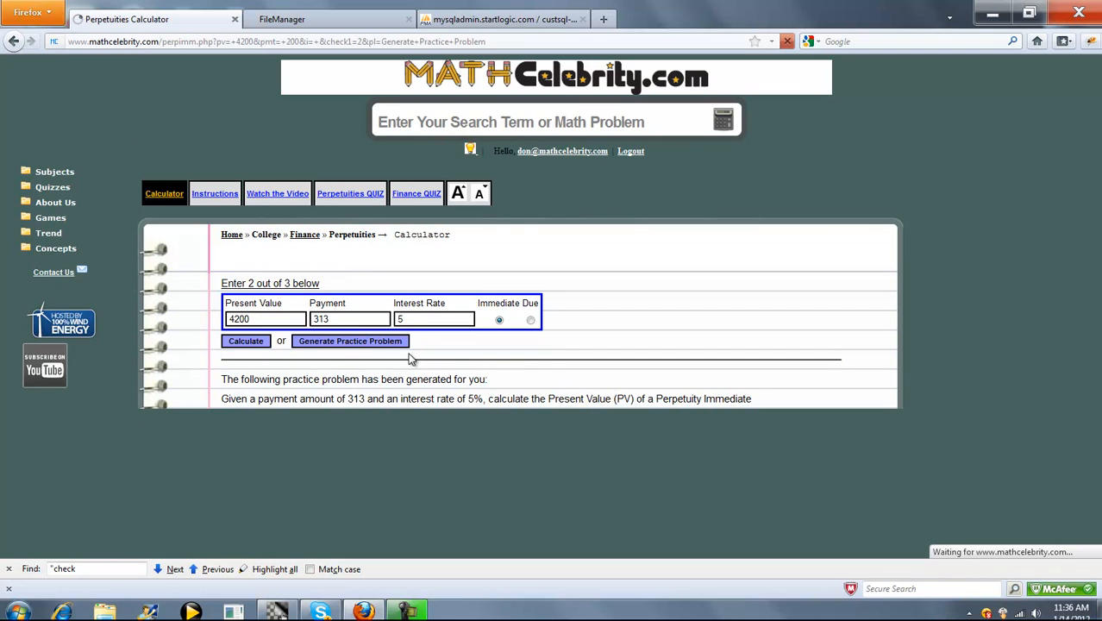
click(350, 340)
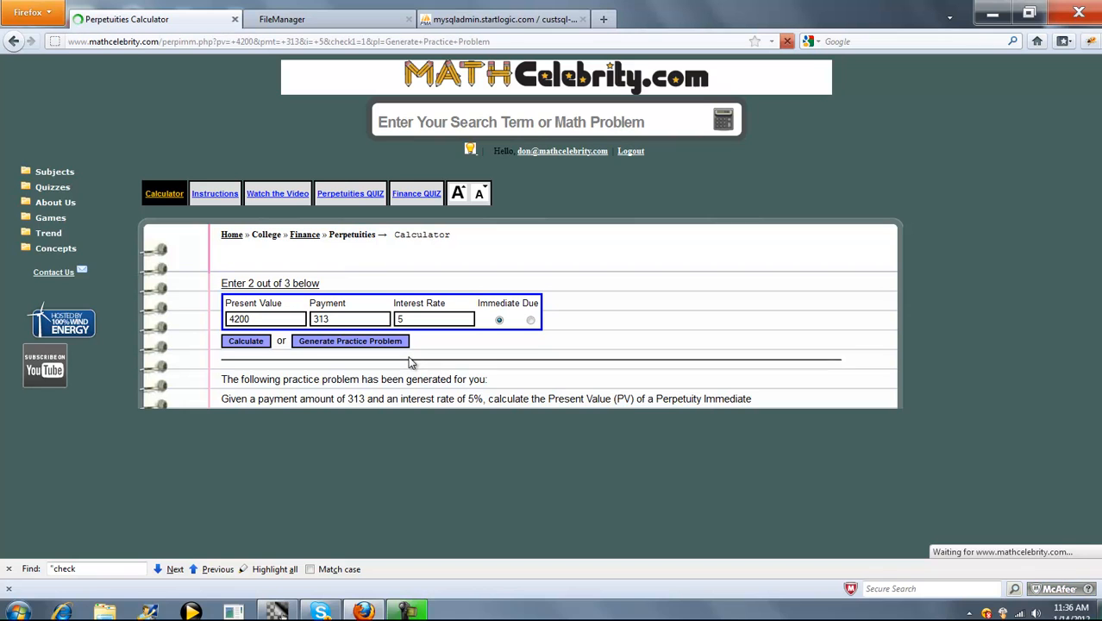
click(350, 341)
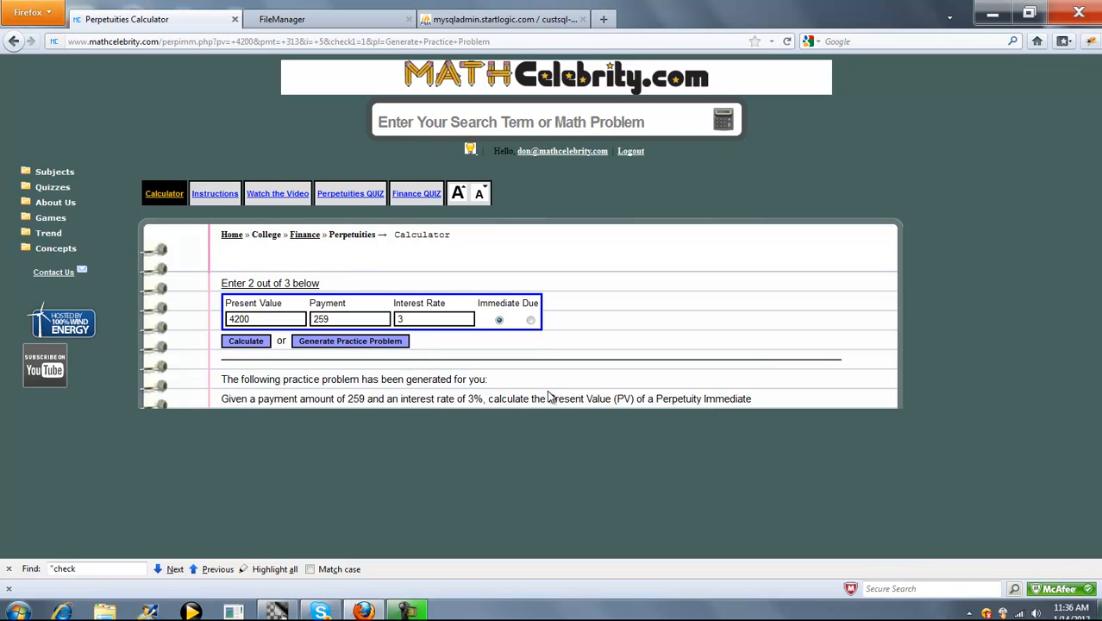
mouse_move(533, 391)
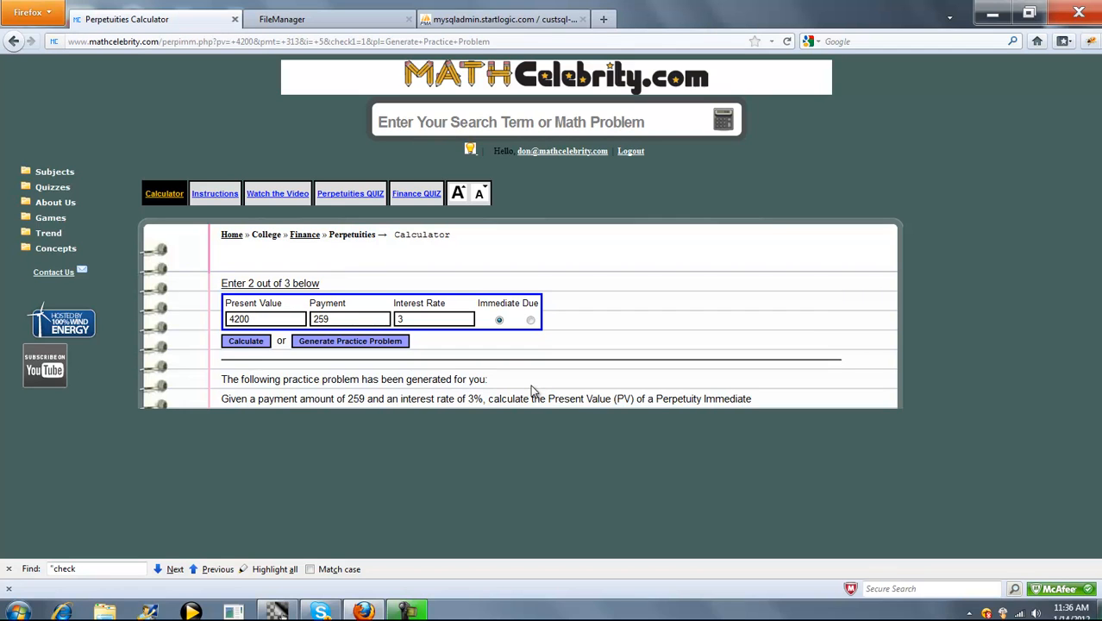
mouse_move(350, 193)
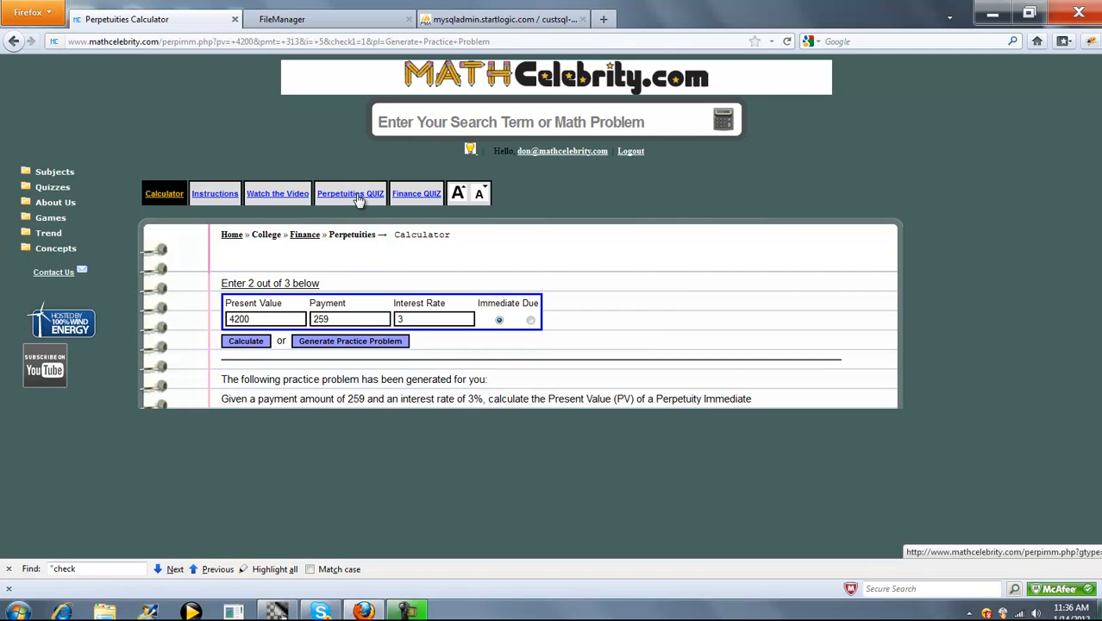
mouse_move(277, 199)
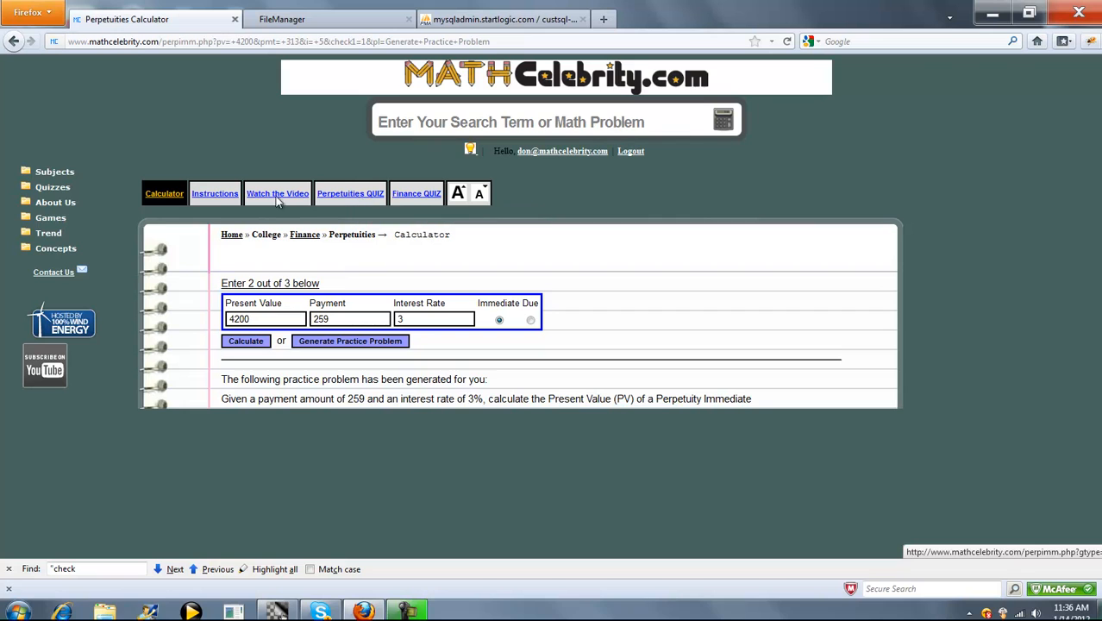
mouse_move(52, 187)
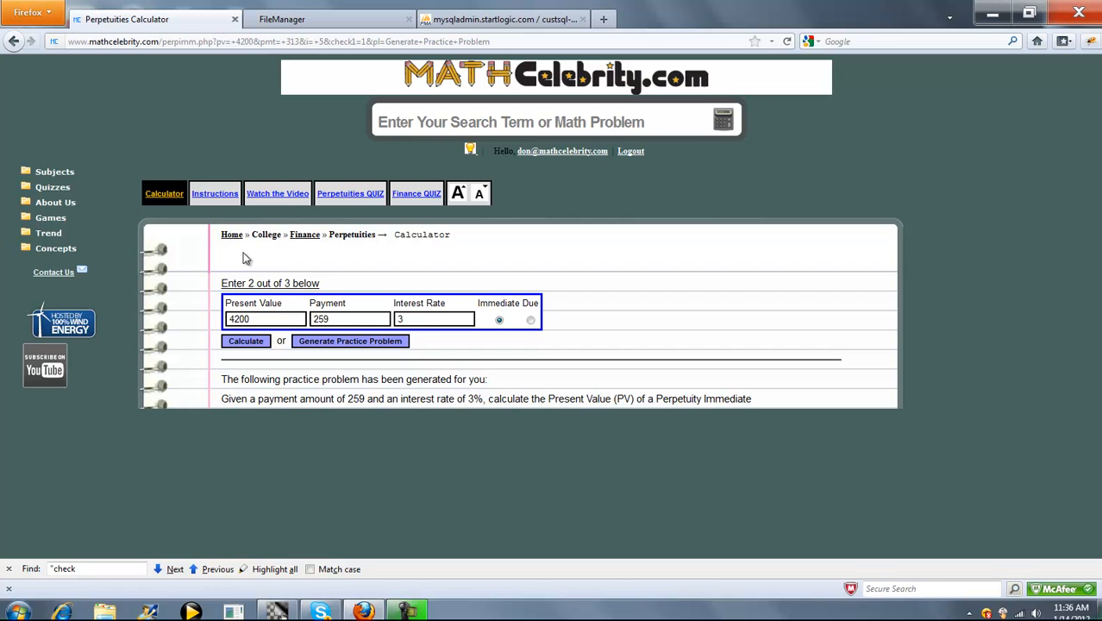
mouse_move(530, 284)
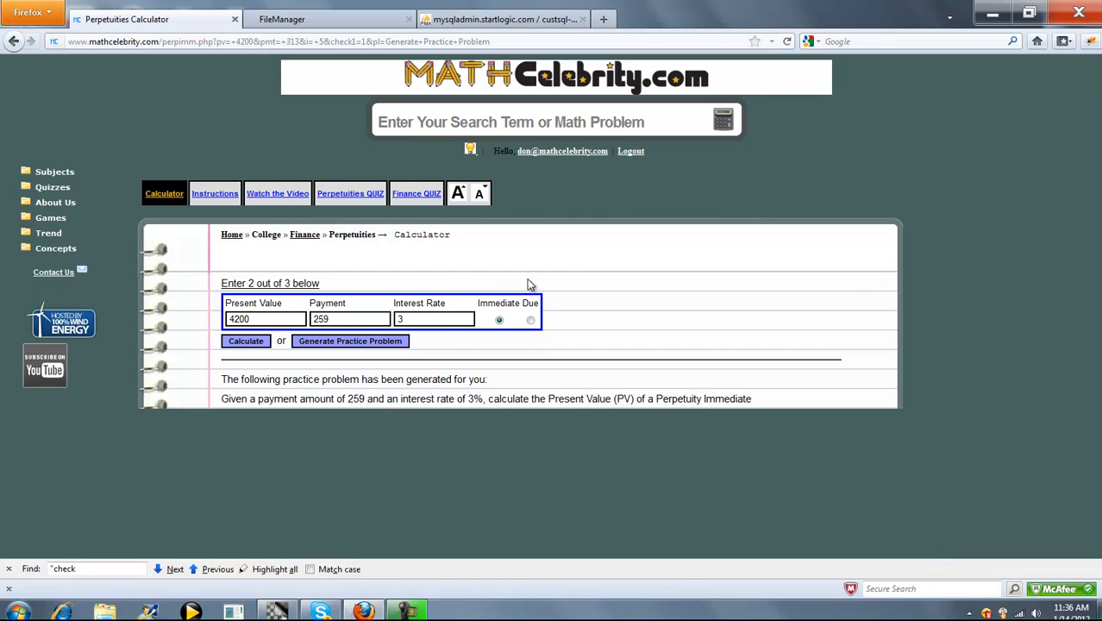